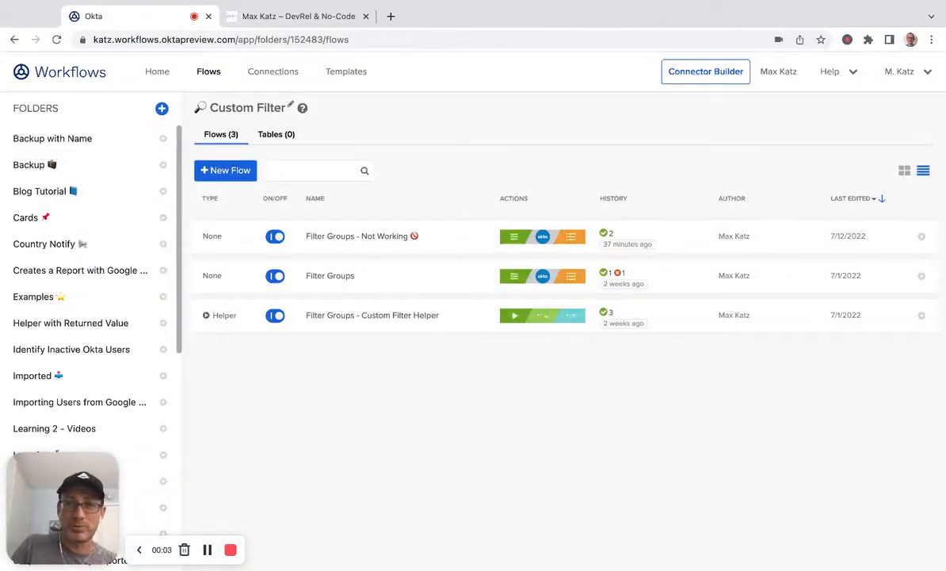
mouse_move(514, 441)
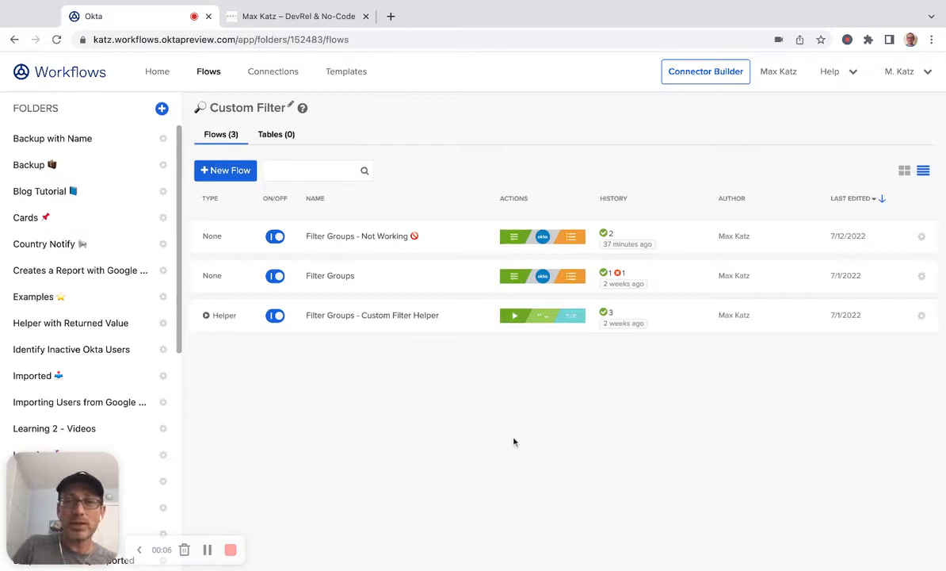
mouse_move(441, 432)
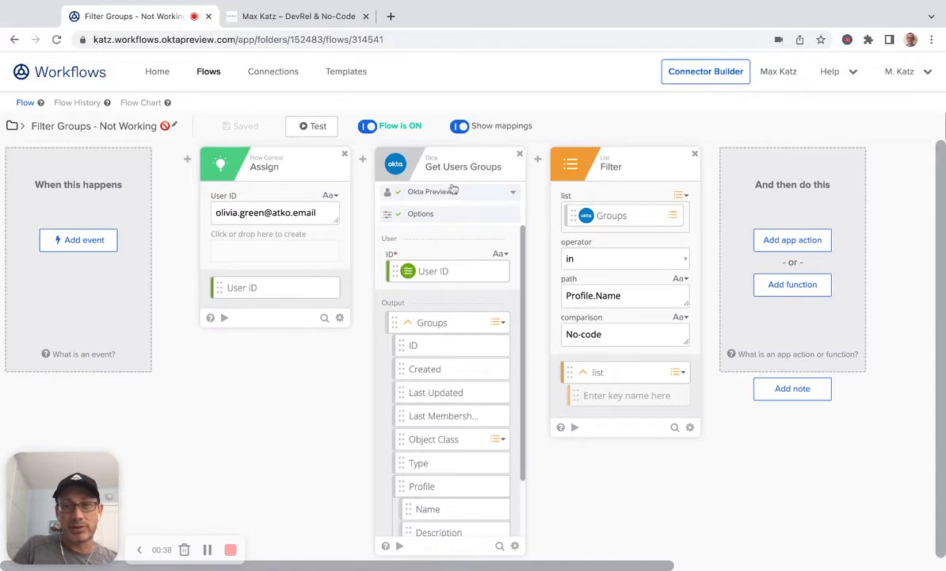
mouse_move(642, 443)
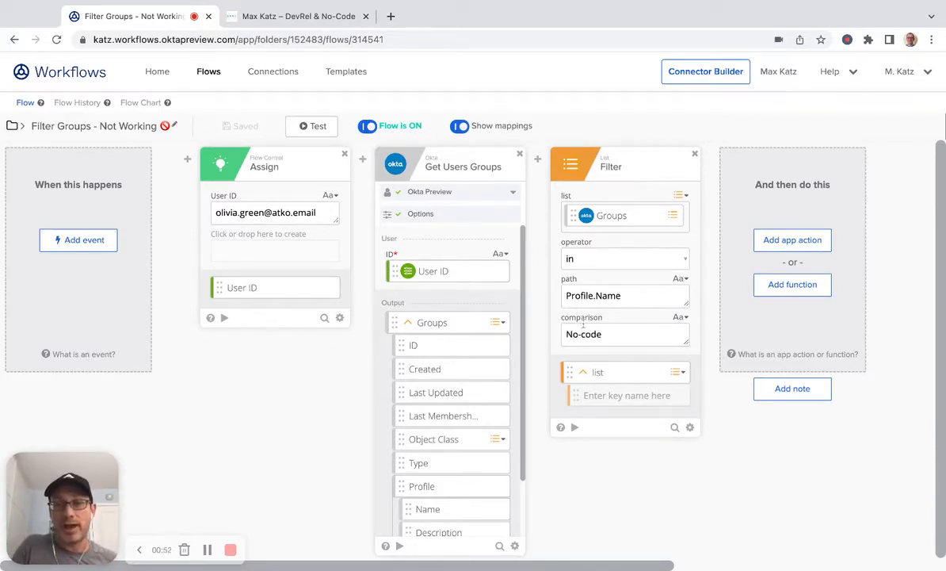
Step: Start a standalone test of the Get Users Groups card from the flow canvas
click(625, 332)
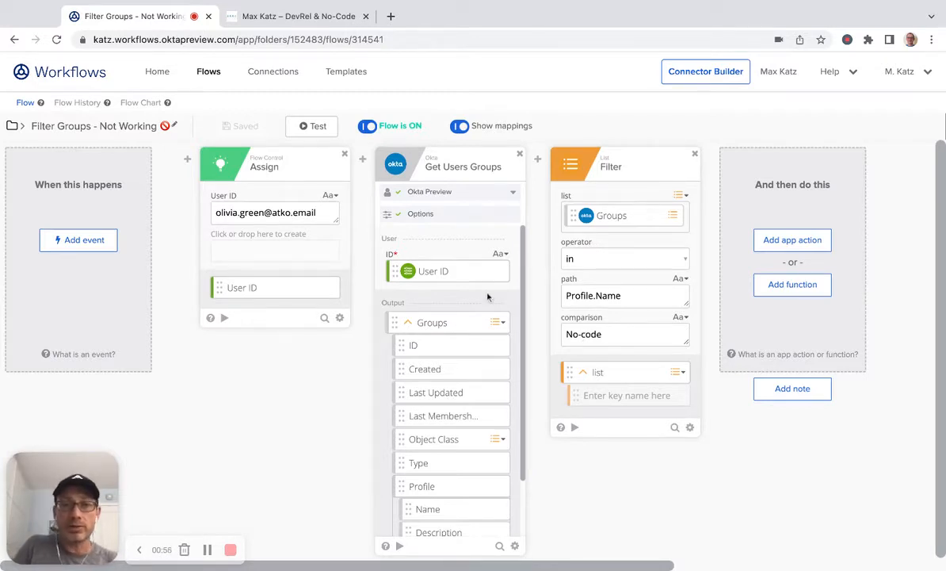
click(261, 212)
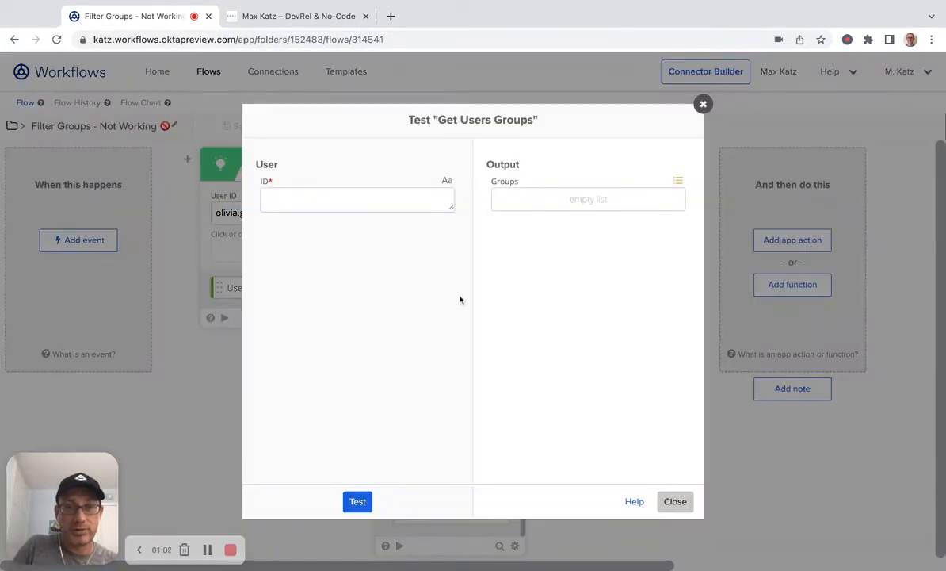
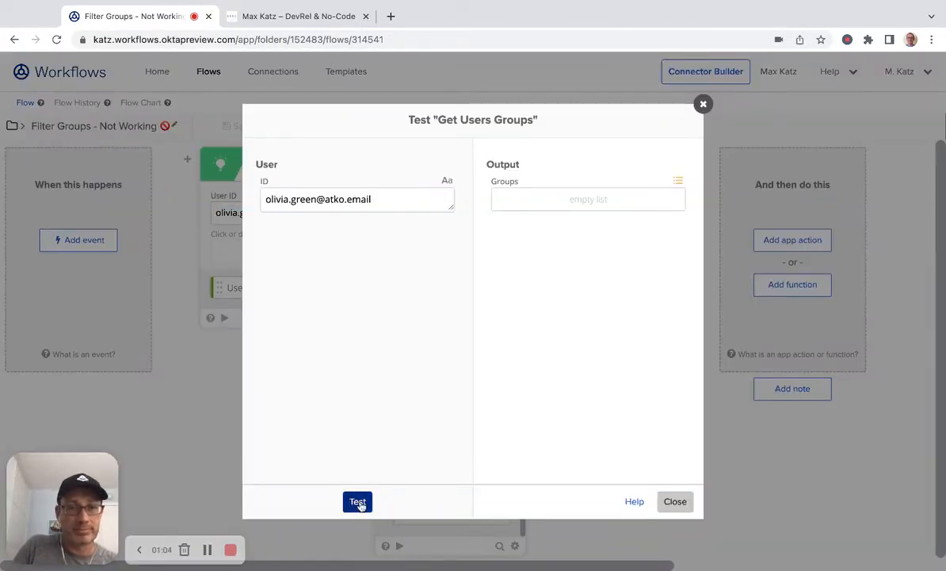
click(358, 501)
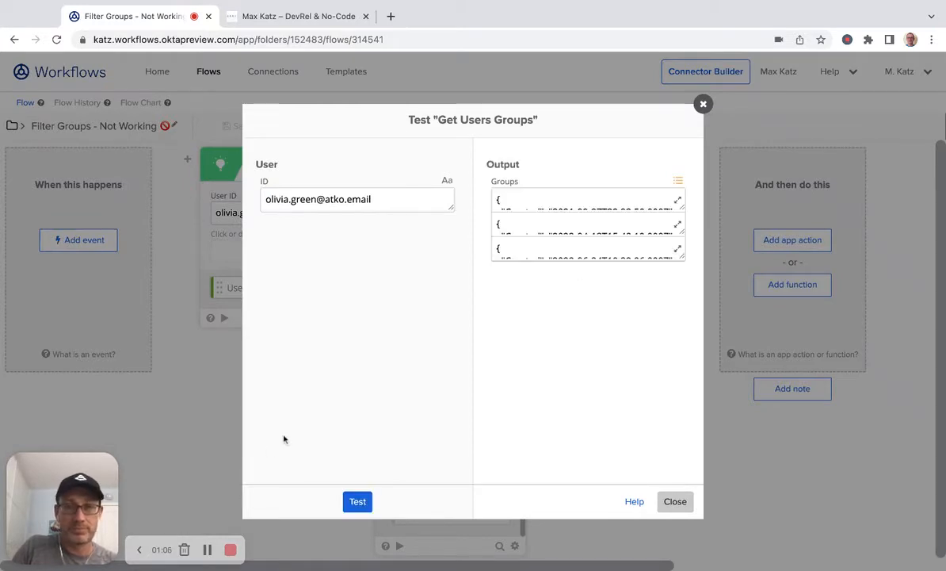
Step: Inspect the returned groups, including No-code Automation, then close the test window
click(676, 247)
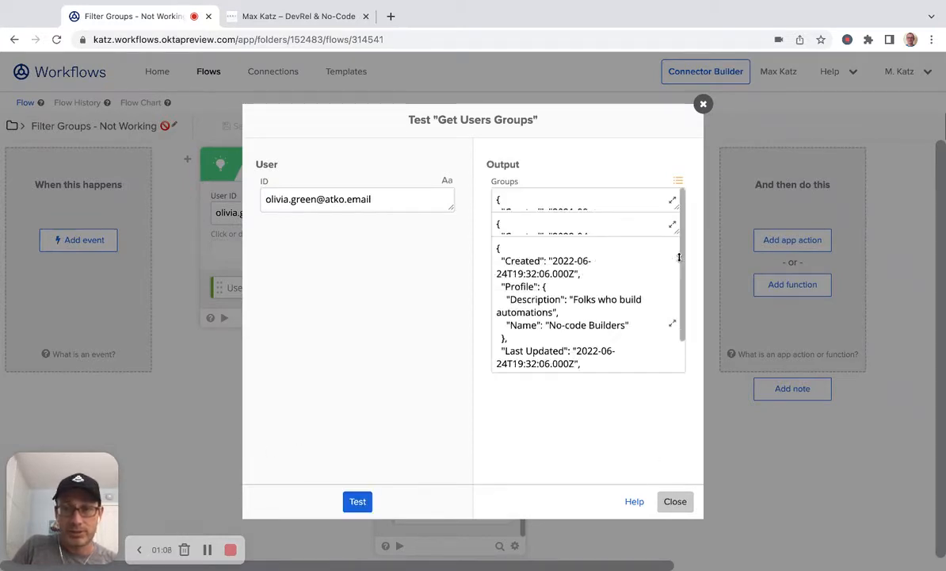
double_click(586, 325)
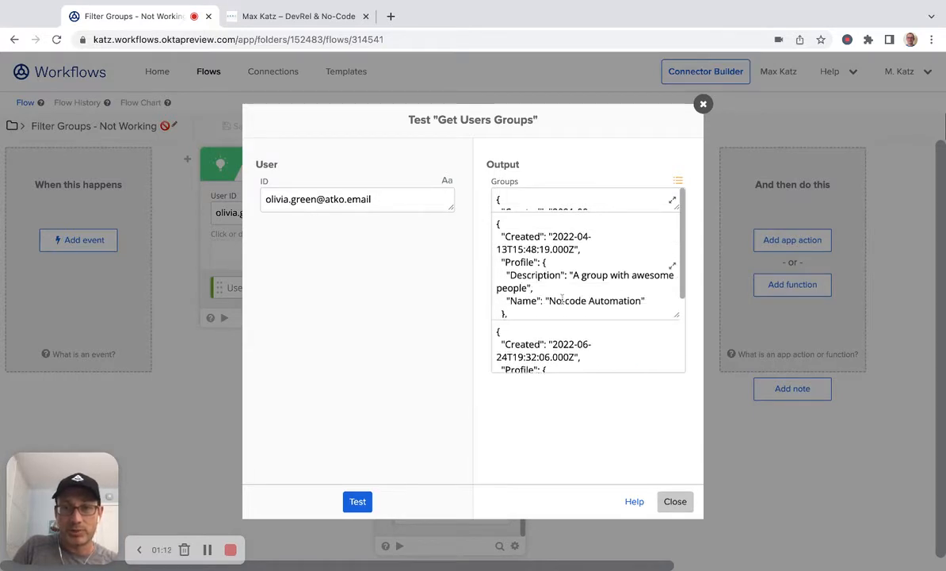
double_click(594, 300)
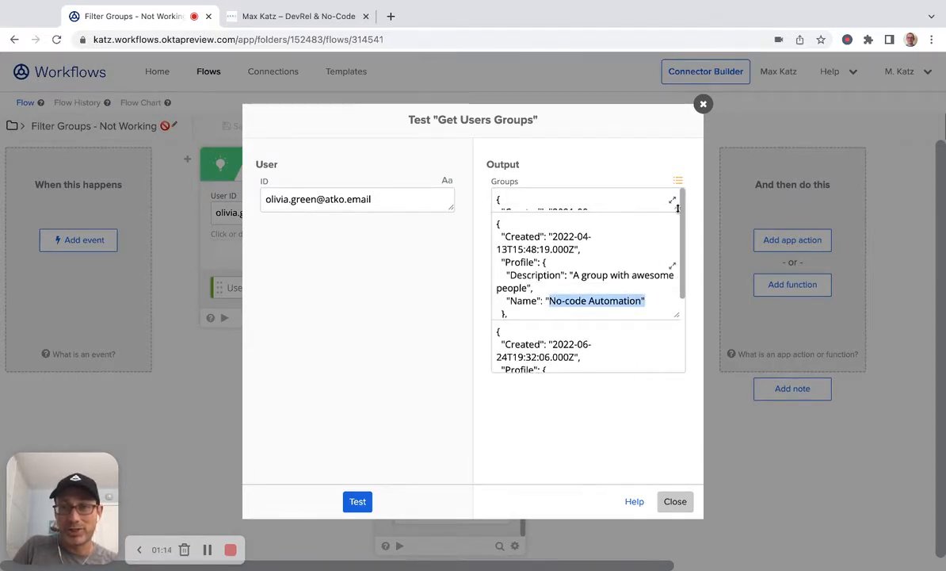
scroll(up, 3)
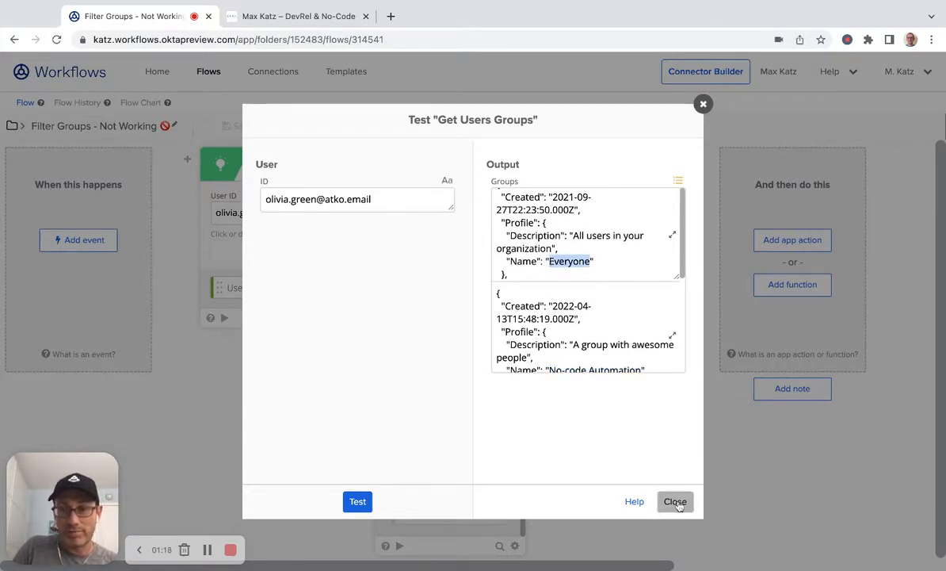
click(675, 501)
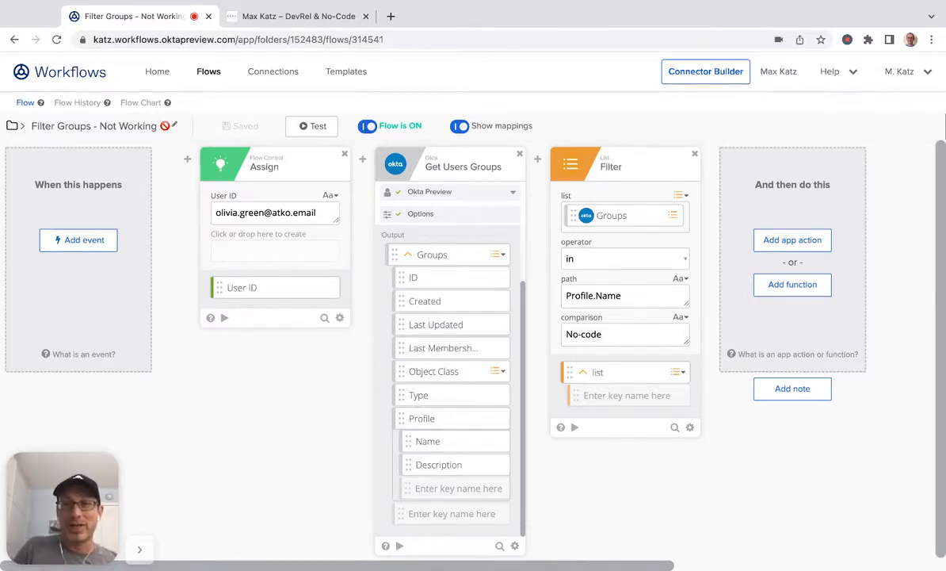
mouse_move(588, 260)
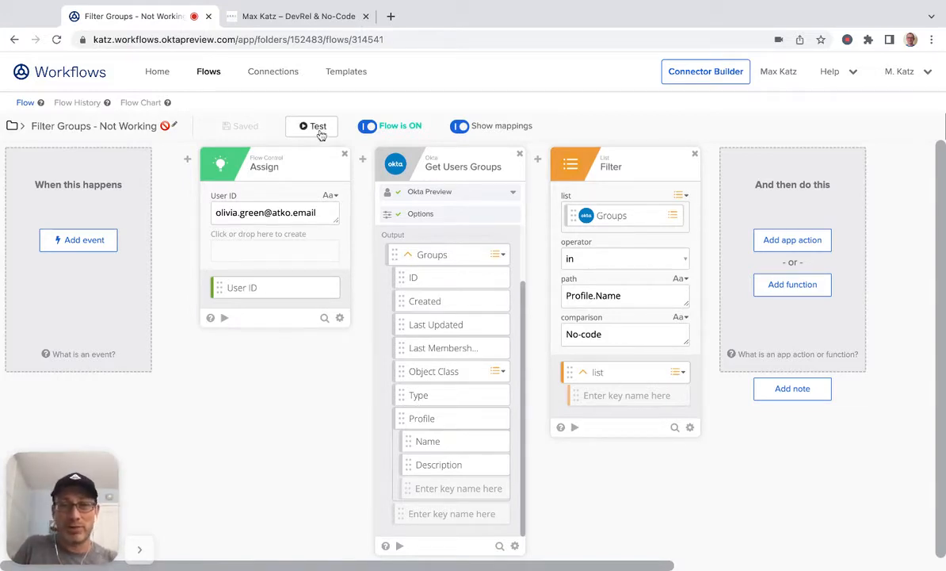
Step: Run the whole flow, check its history shows the Filter card returning an empty list, and return to the editor
click(317, 127)
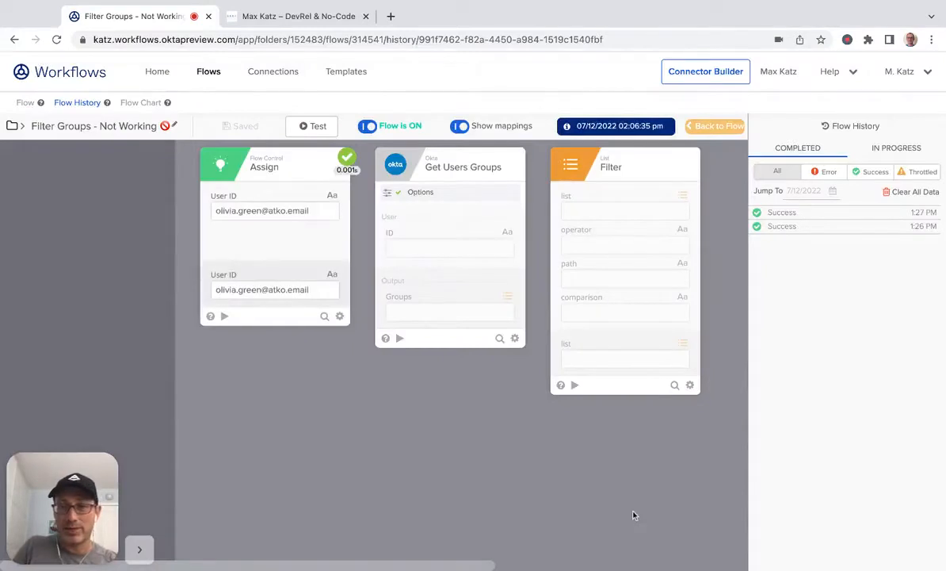
click(317, 126)
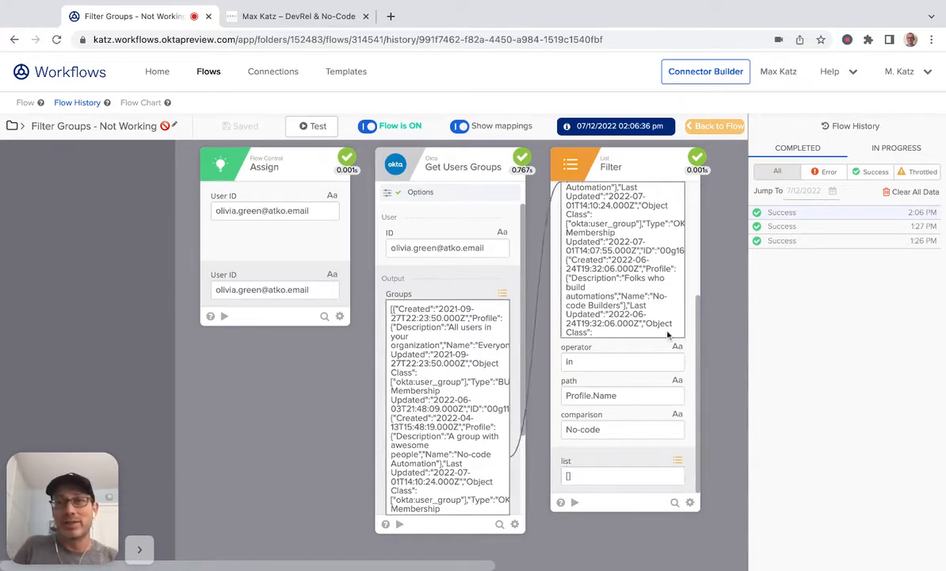
click(714, 127)
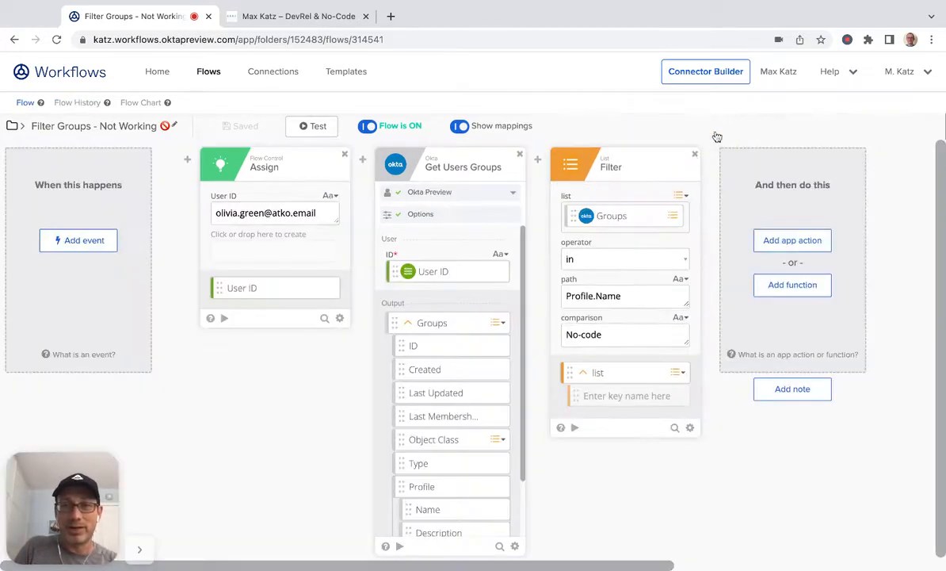
Step: Set the Filter card's comparison value to 'No-code Builders Team 9' and save the flow
click(603, 333)
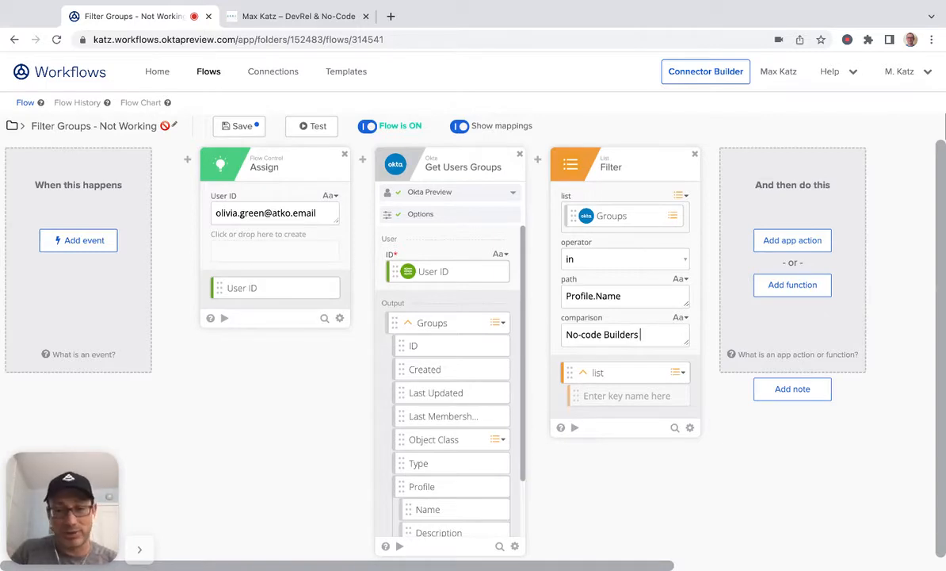
text(Team)
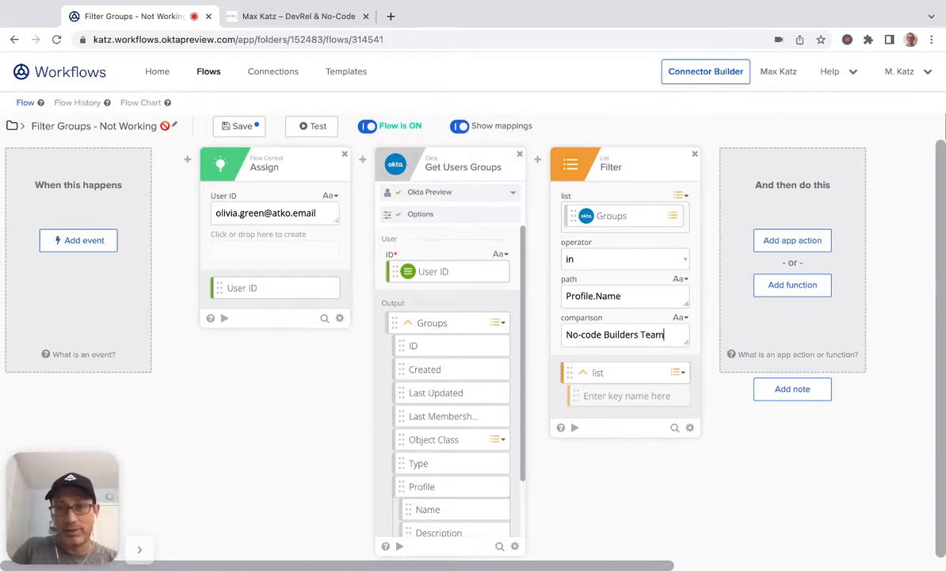
text(9)
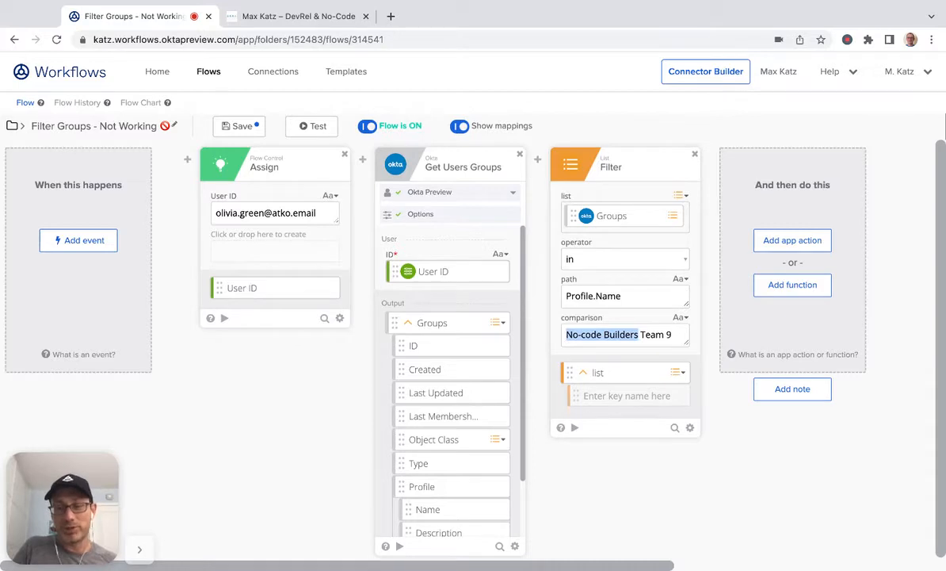
mouse_move(612, 501)
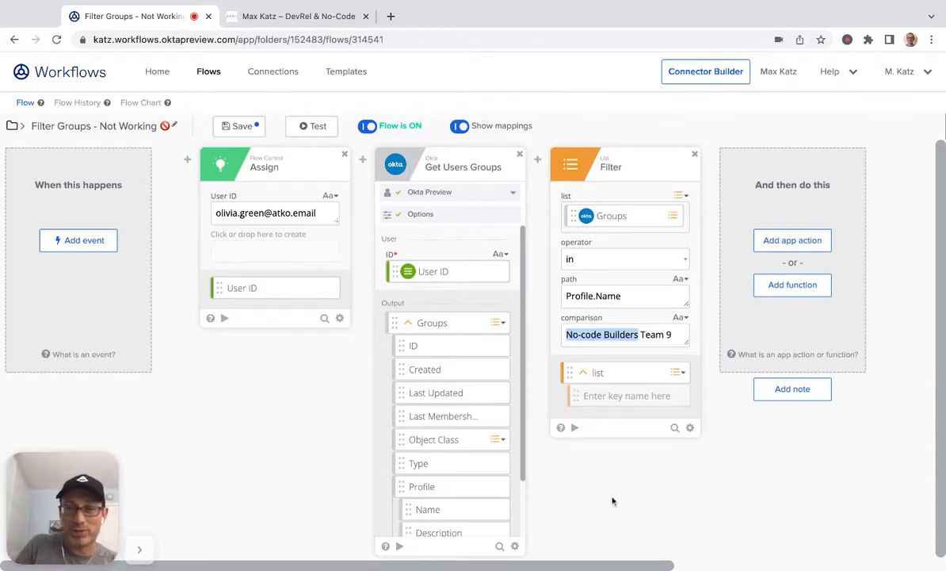
click(238, 127)
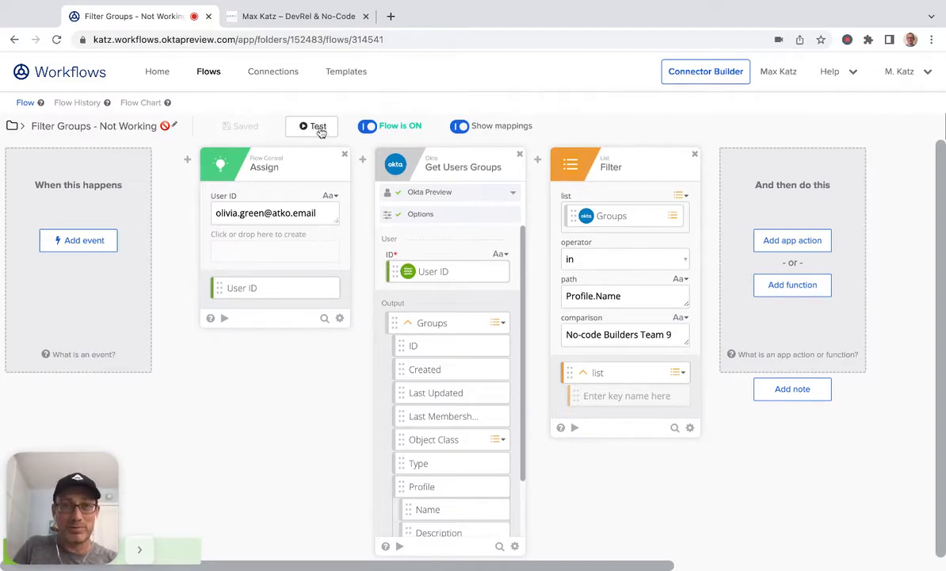
Step: Rerun the flow and confirm the Filter output now holds only the No-code Builders group
click(317, 127)
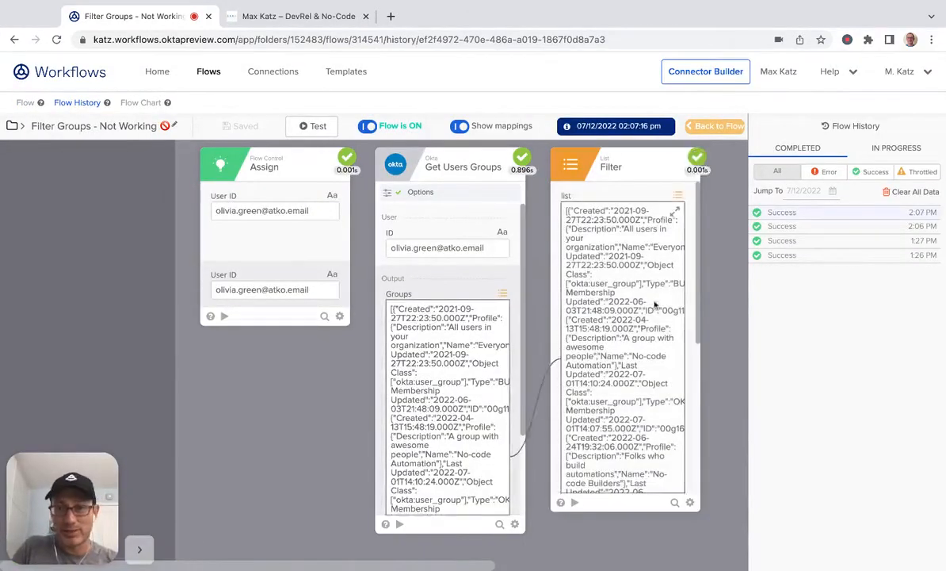
scroll(down, 3)
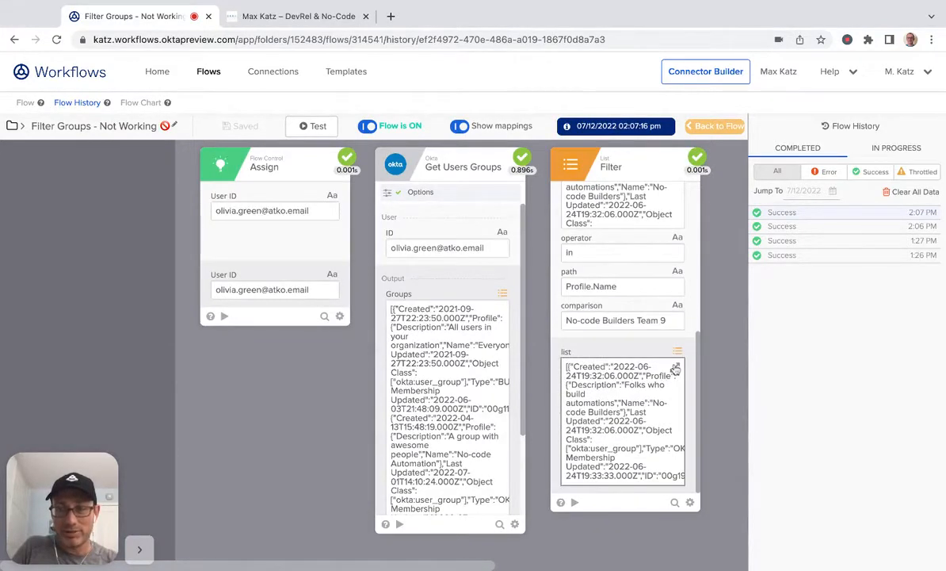
click(675, 367)
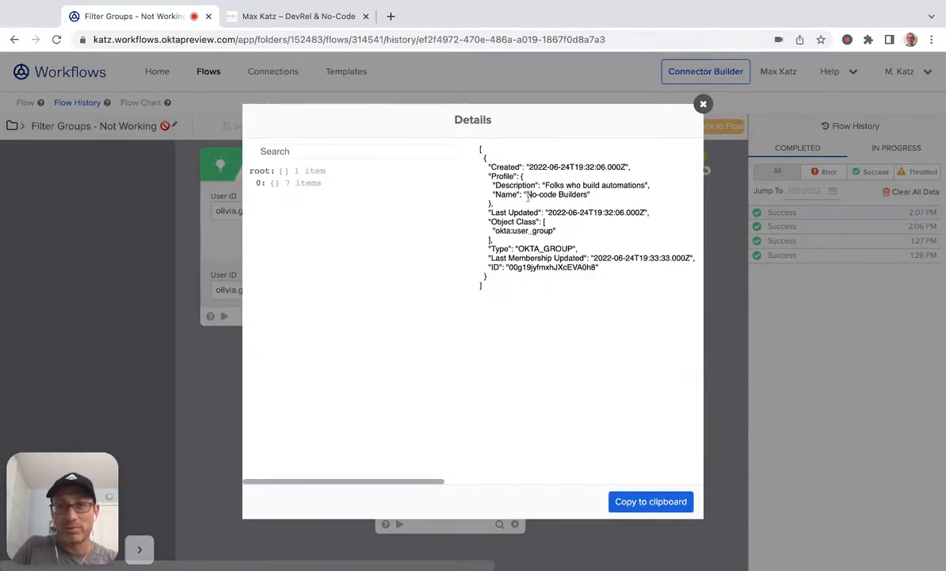
double_click(558, 193)
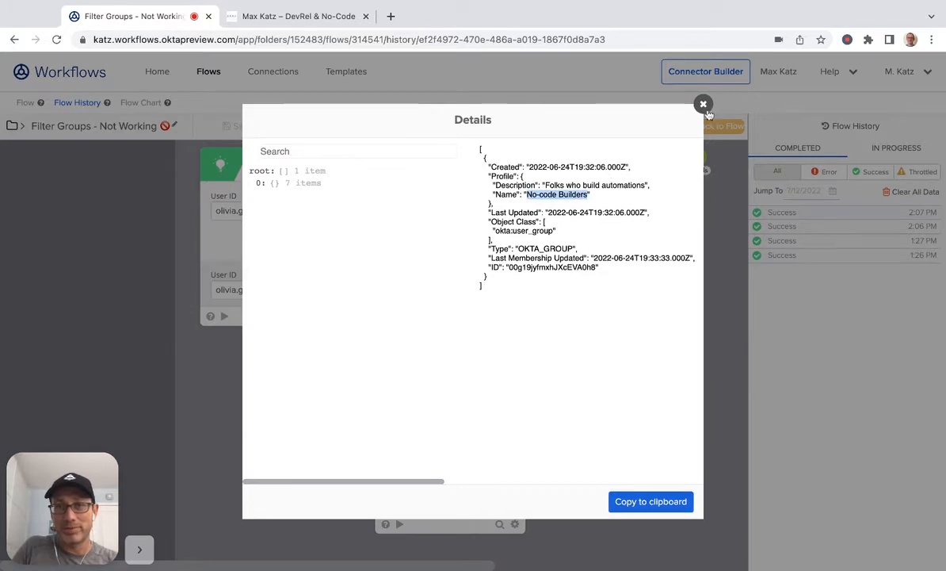
click(704, 104)
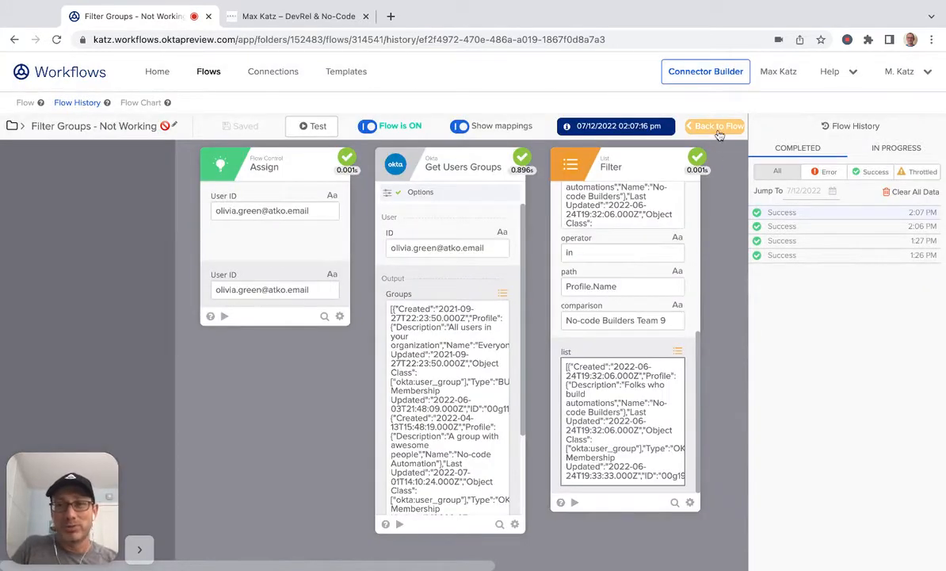
click(715, 126)
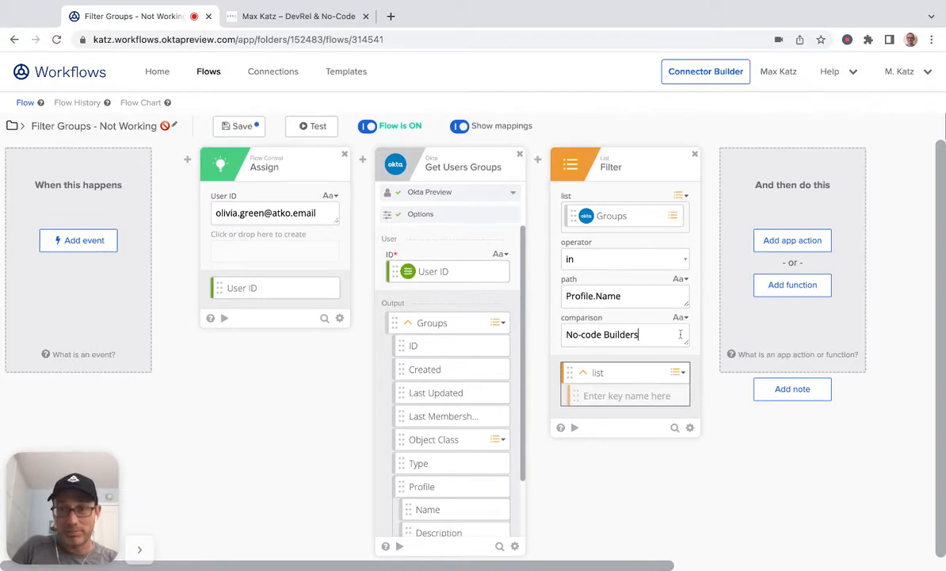
Step: Trim the comparison value back to 'No-code', save, and return to the Custom Filter folder list
key(Backspace)
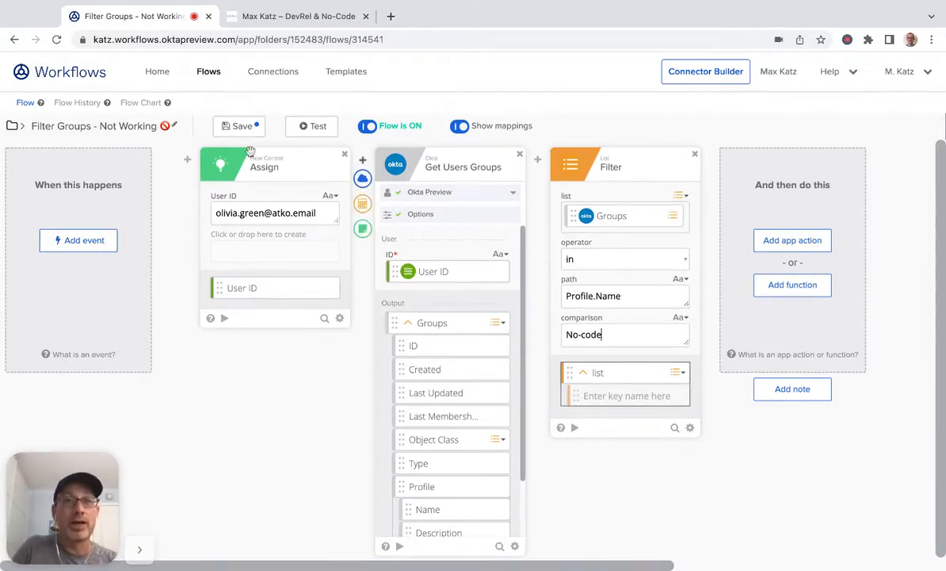
click(237, 127)
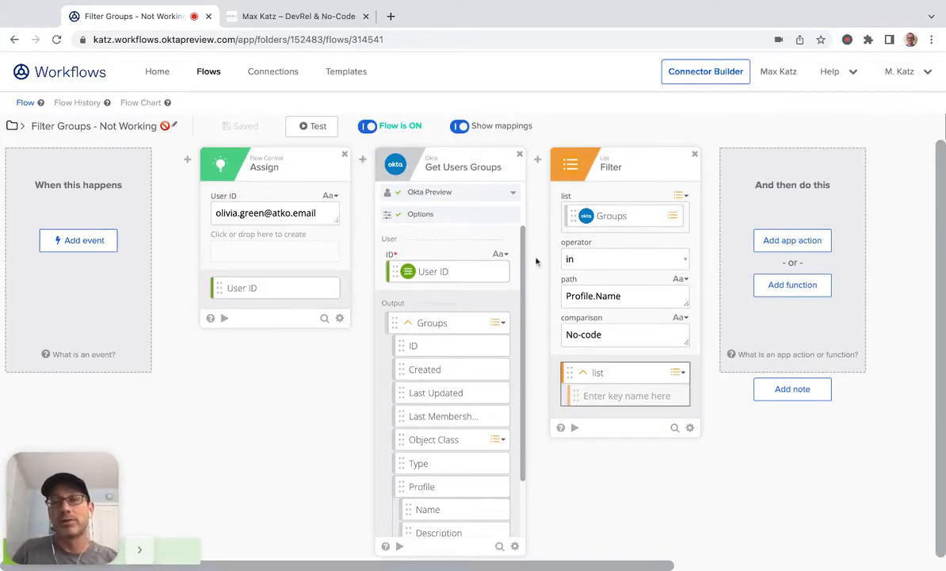
mouse_move(498, 263)
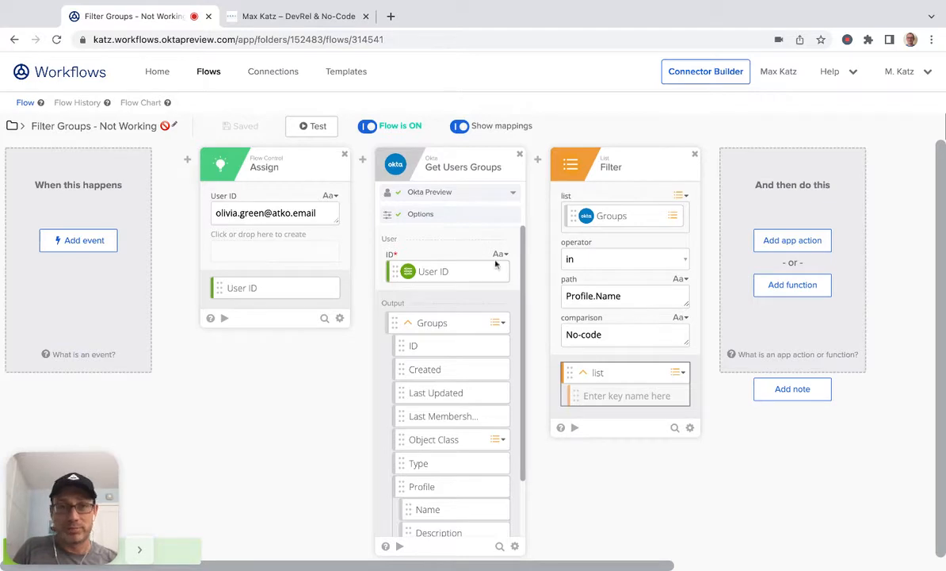
click(14, 40)
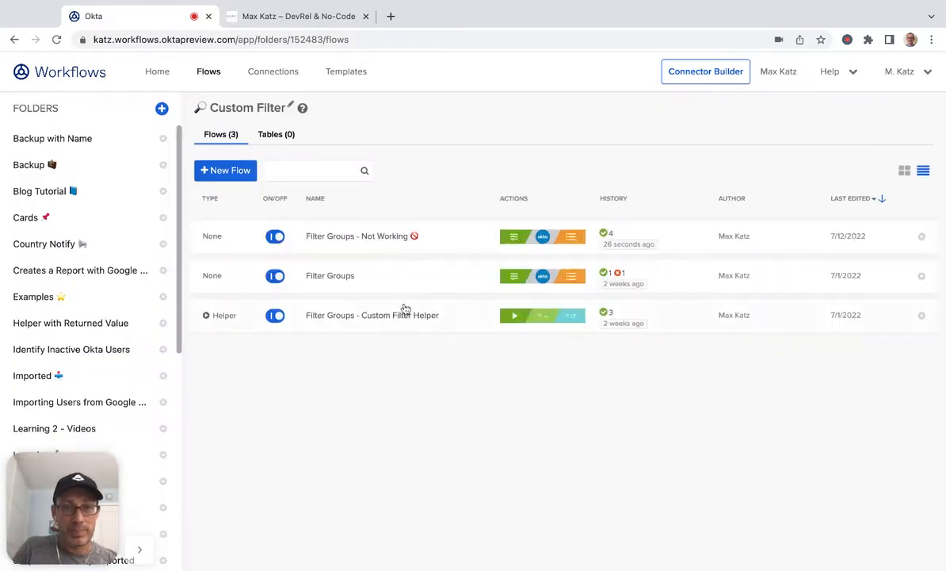
mouse_move(338, 284)
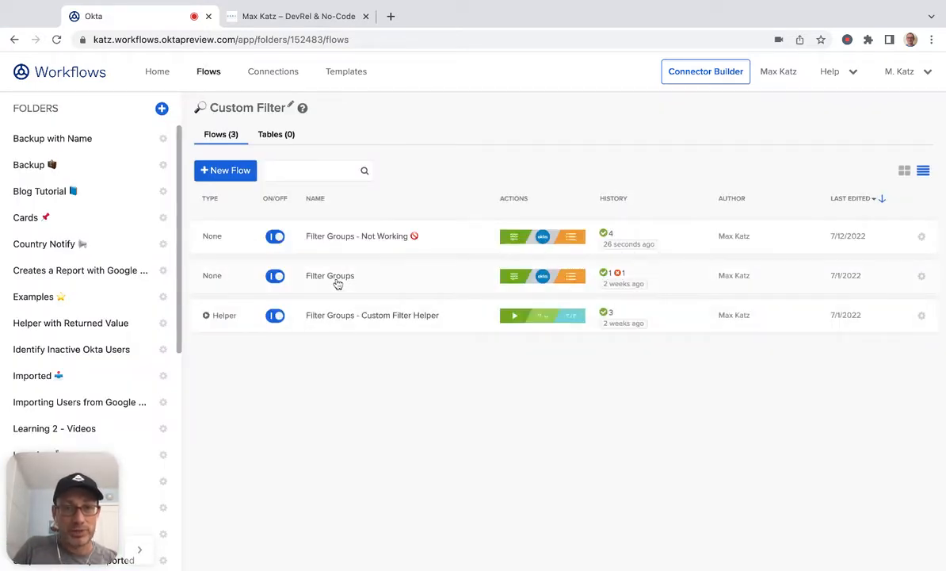
Step: Open the Filter Groups flow from the Custom Filter folder
click(329, 276)
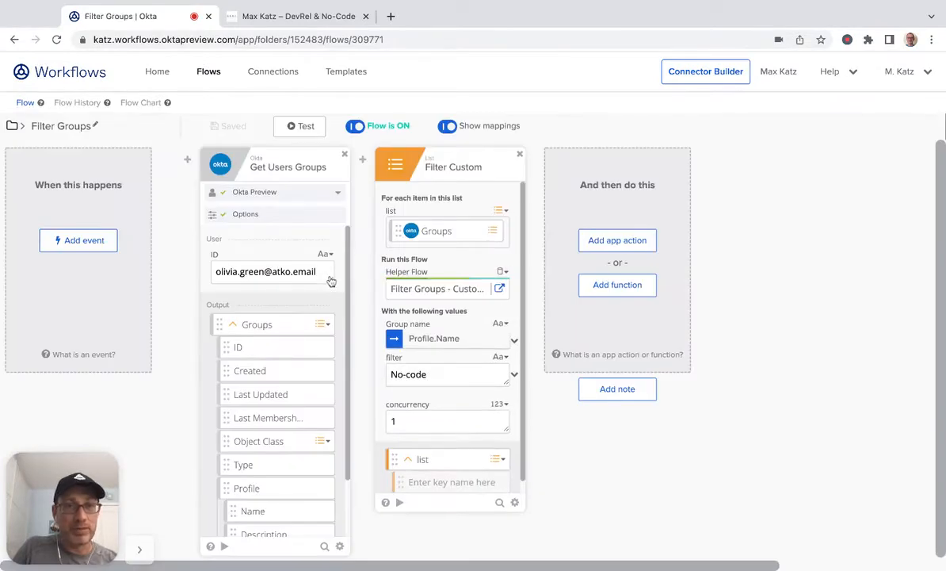
mouse_move(159, 225)
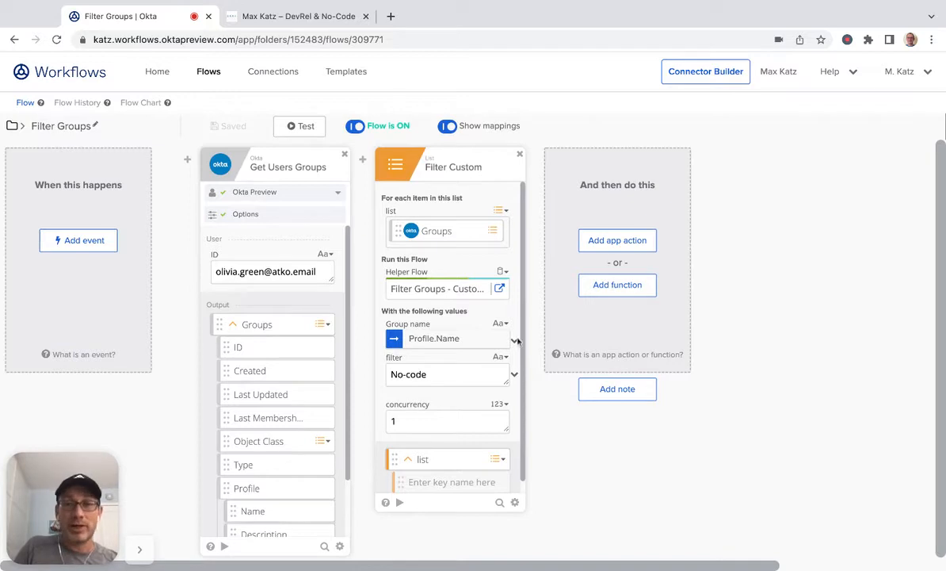
mouse_move(427, 300)
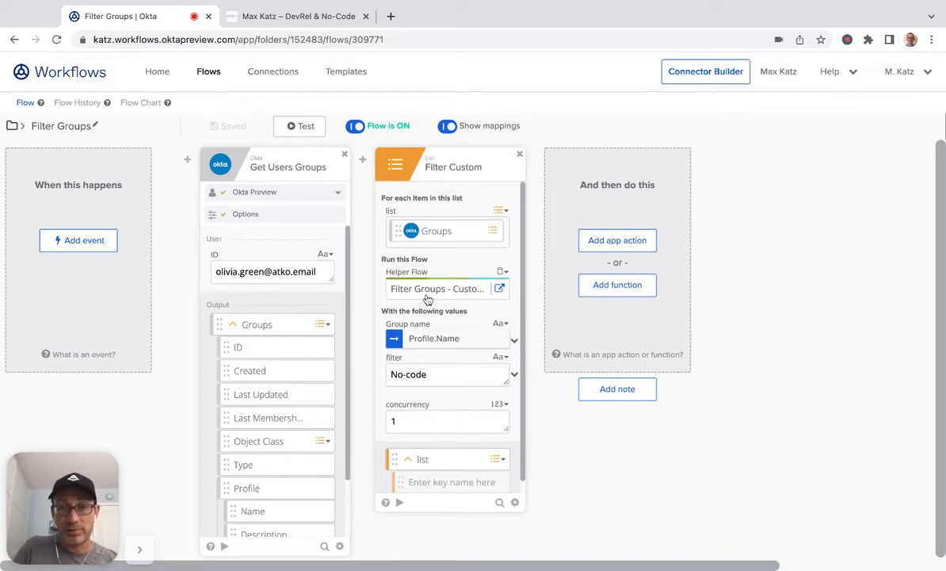
Step: Open the Filter Groups - Custom Filter Helper flow in a new tab, then return to Filter Groups
click(499, 289)
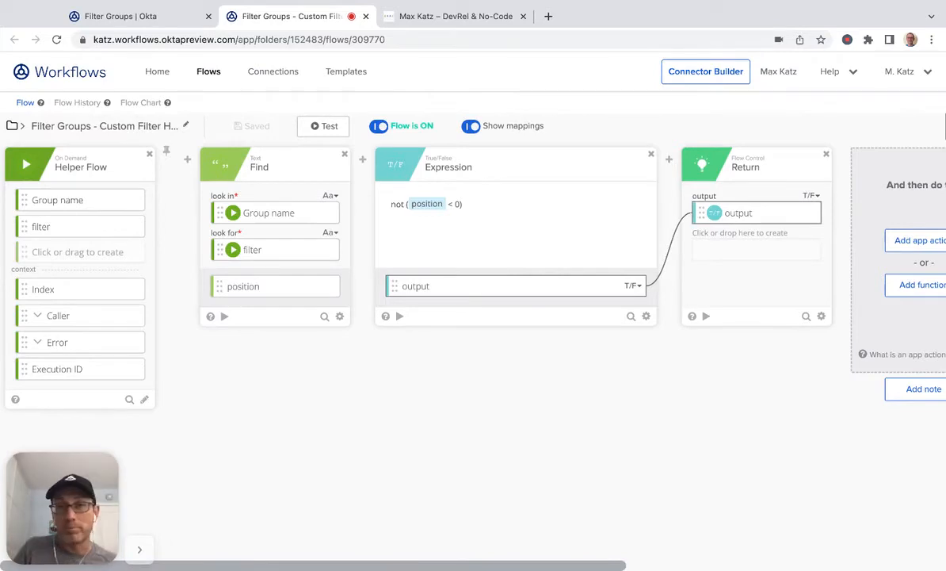
click(435, 393)
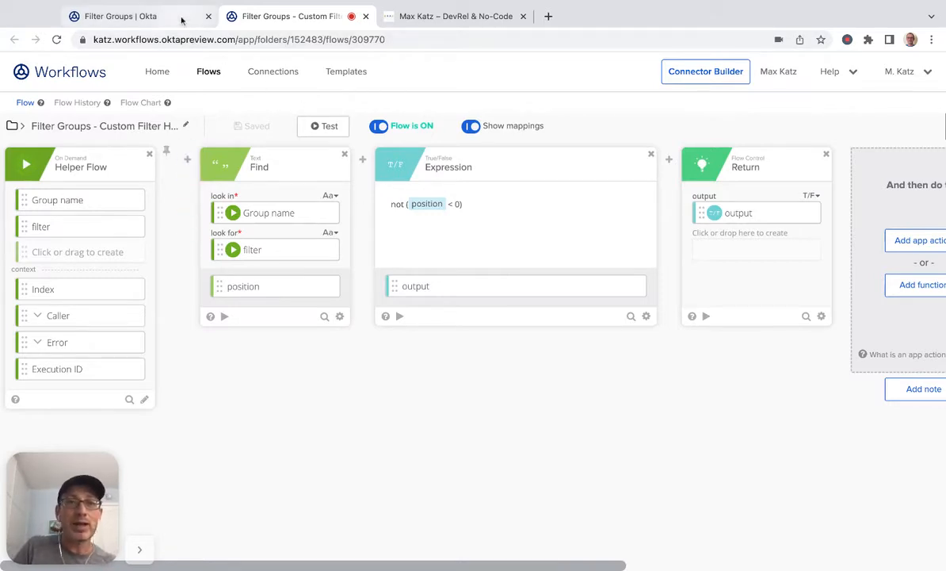
click(119, 16)
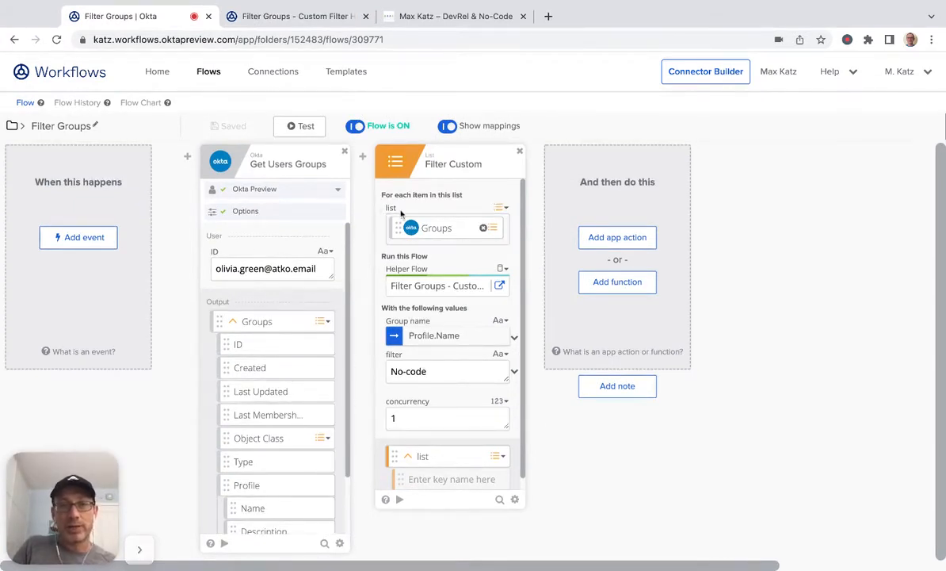
click(447, 229)
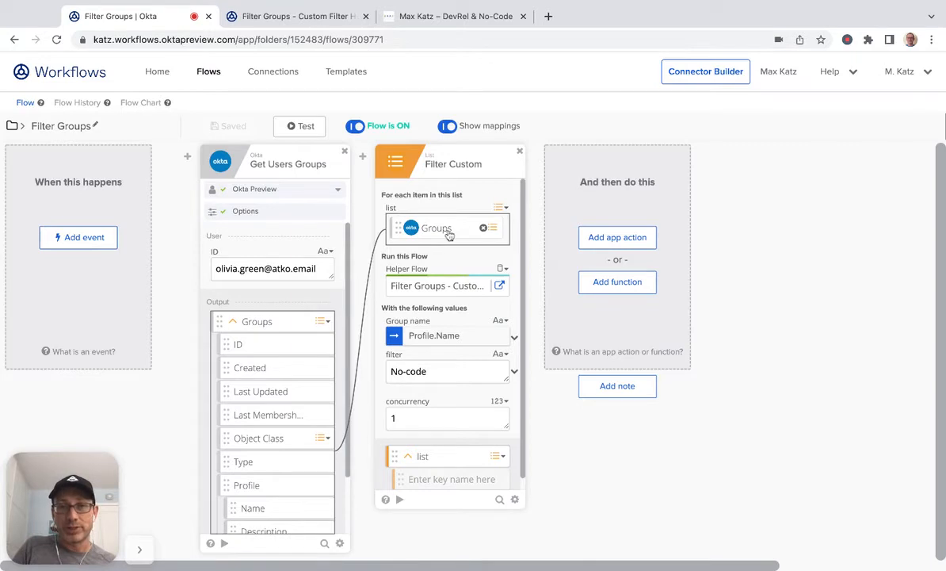
mouse_move(447, 253)
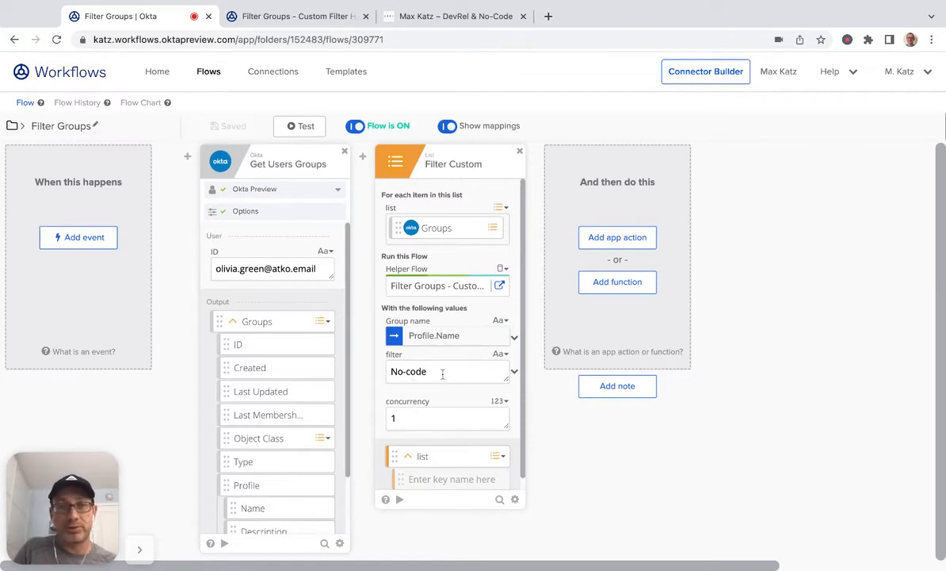
click(298, 16)
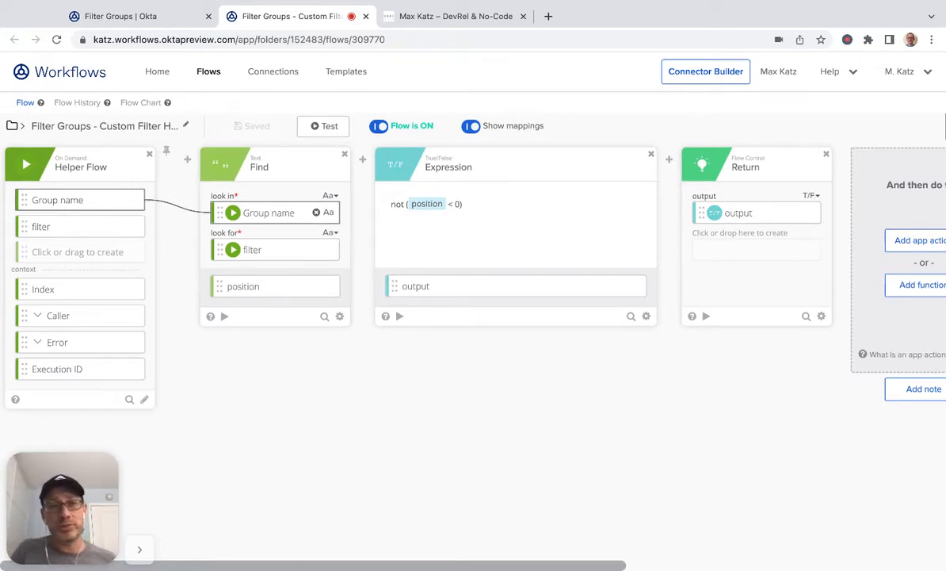
Step: Switch from the helper flow back to the main Filter Groups flow tab
click(252, 249)
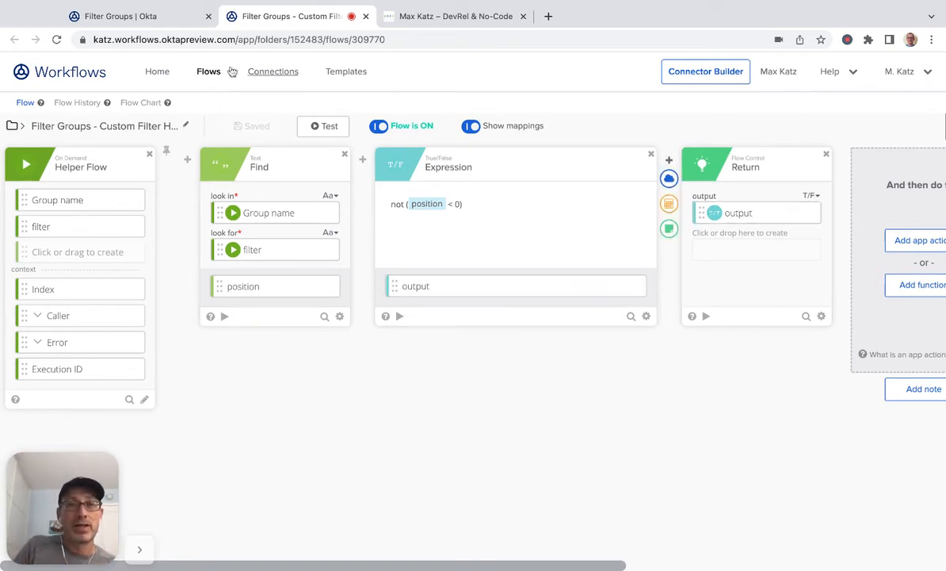
click(209, 71)
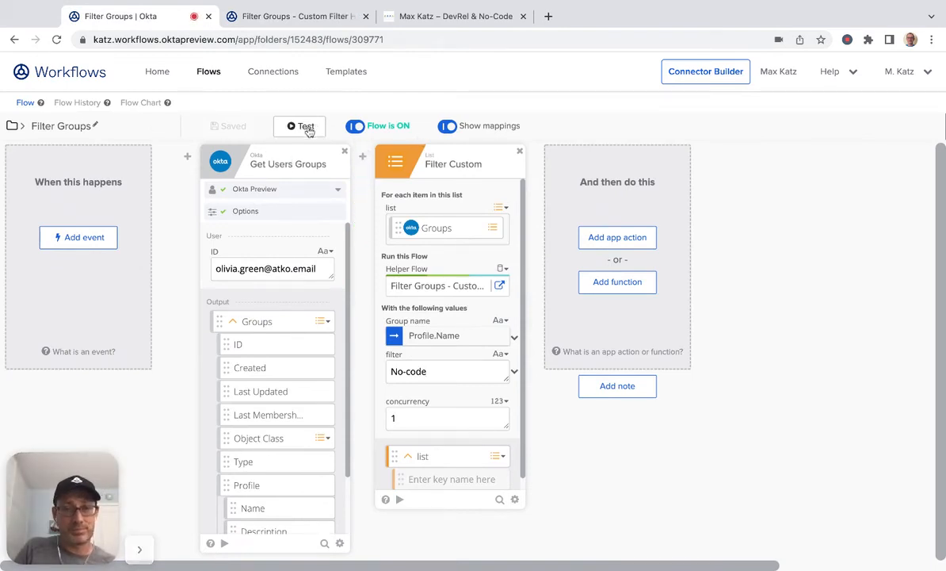
Step: Run the Filter Groups flow and verify Filter Custom returns only No-code Automation and No-code Builders
click(304, 127)
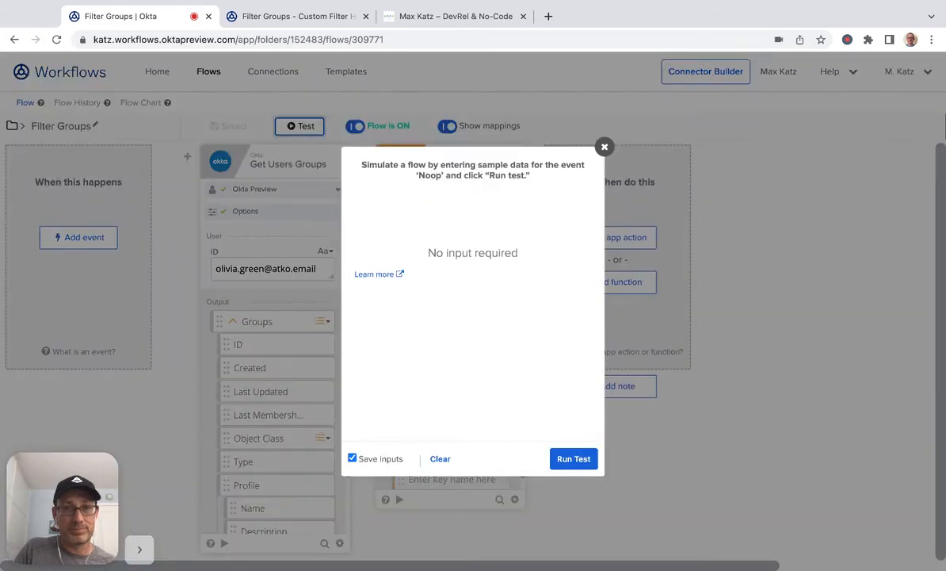
click(574, 458)
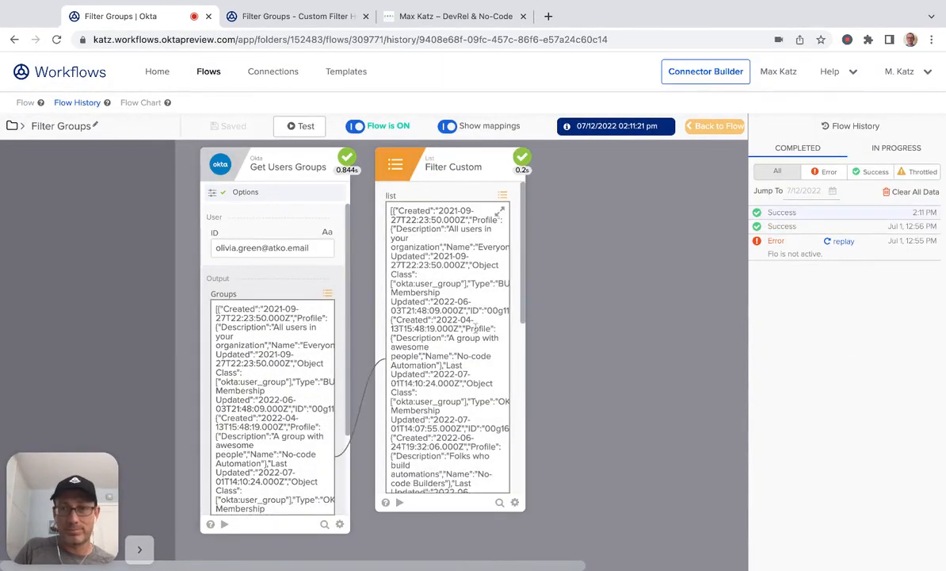
scroll(down, 3)
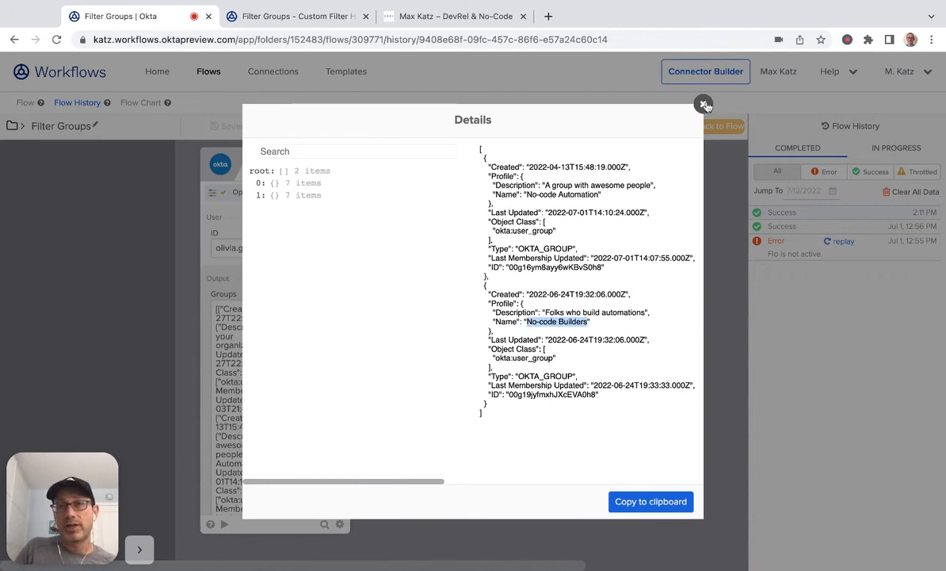
click(704, 105)
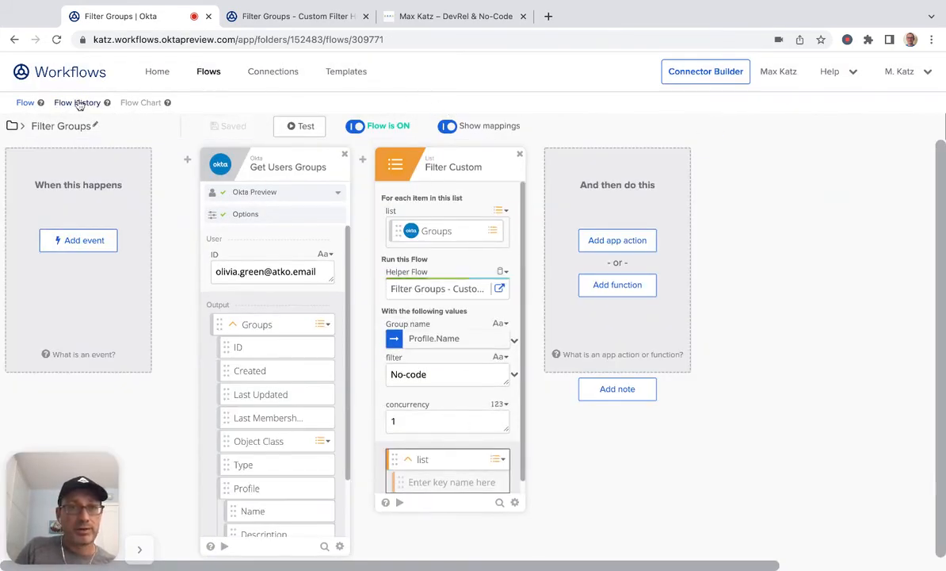
Step: View the Filter Groups flow history, then the helper flow's history showing No-code Builders returned true
click(76, 102)
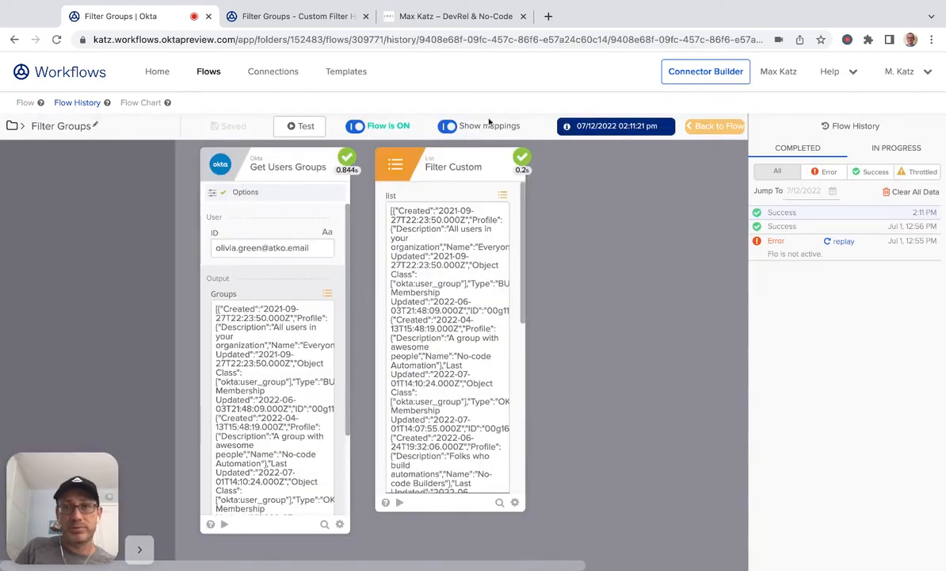
click(298, 16)
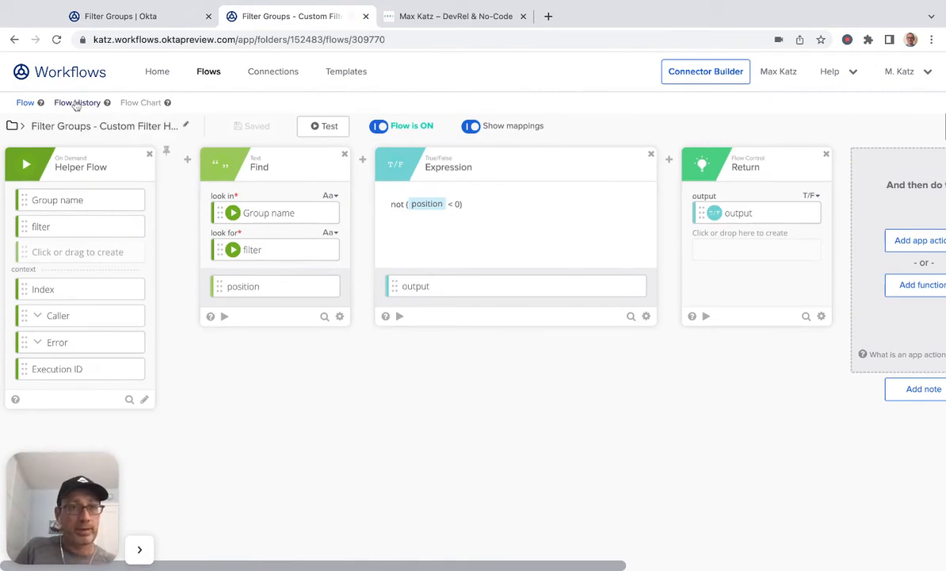
click(76, 102)
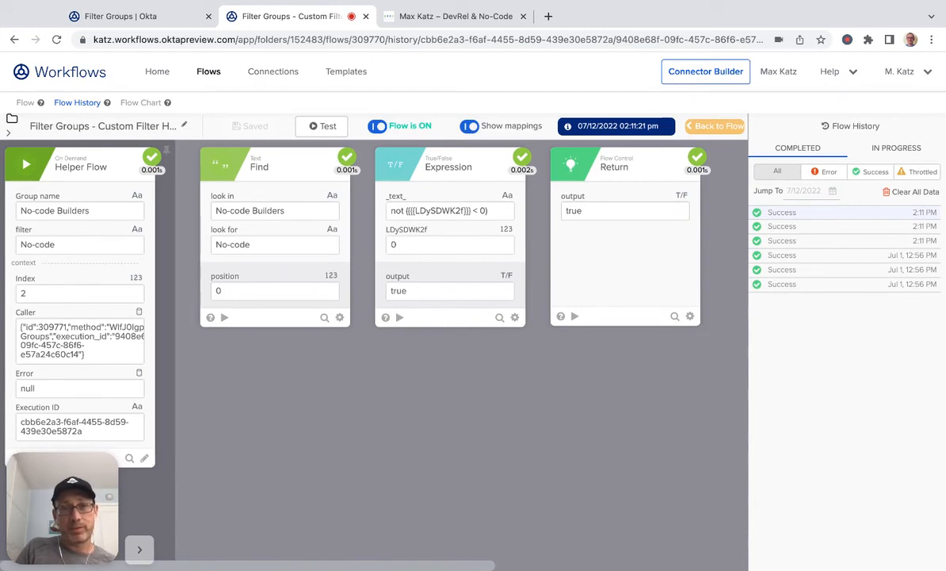
mouse_move(799, 209)
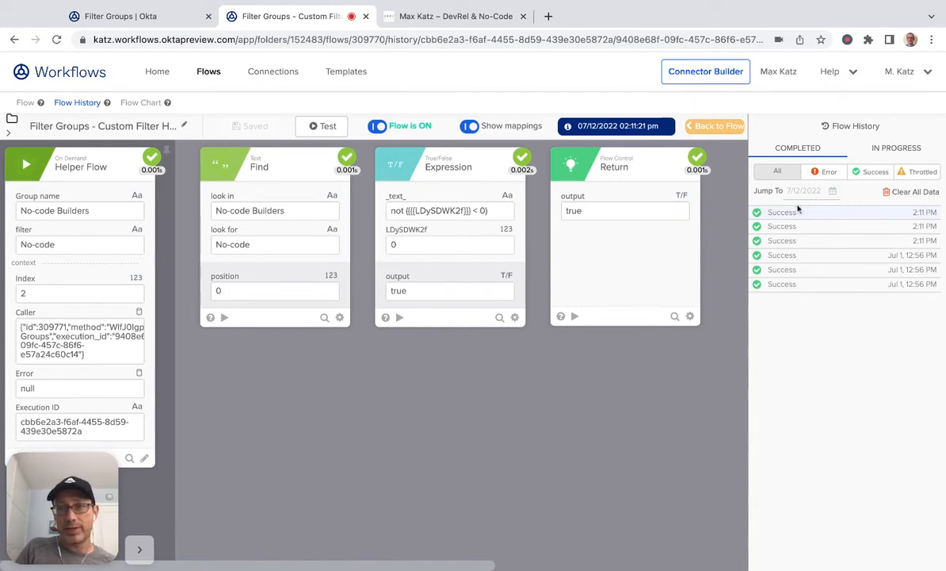
Step: Inspect the helper run for the Everyone group returning false, then move on to the Workflows blog
click(782, 225)
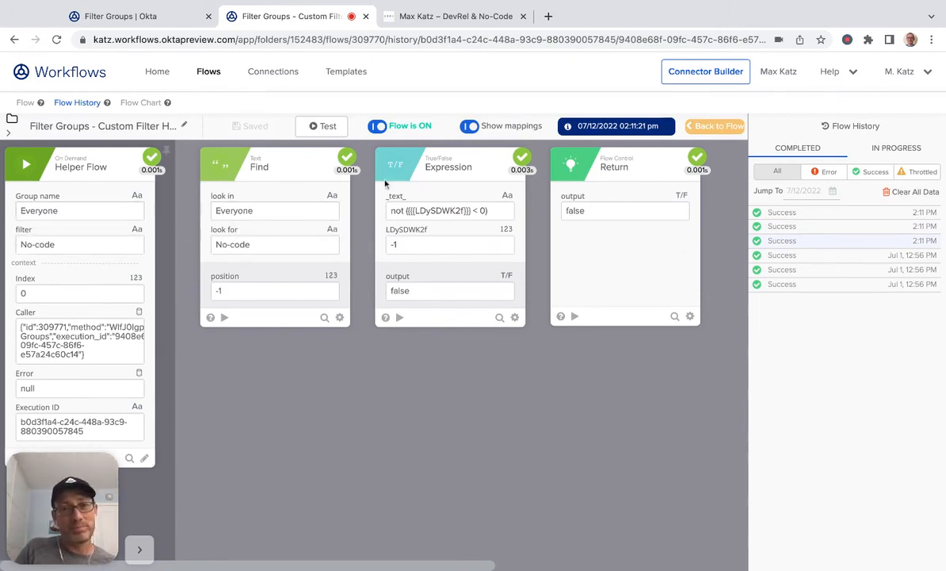
click(714, 127)
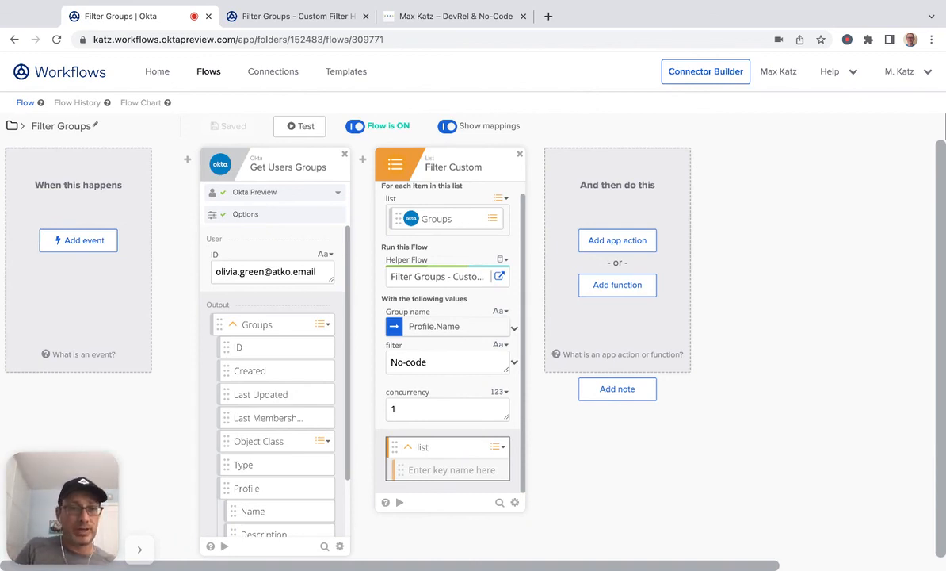
mouse_move(447, 453)
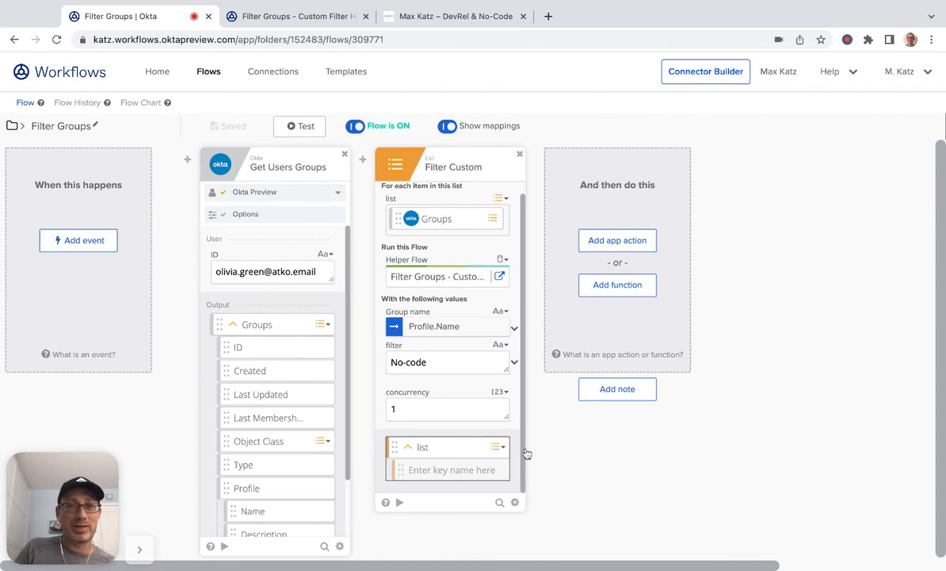
click(457, 16)
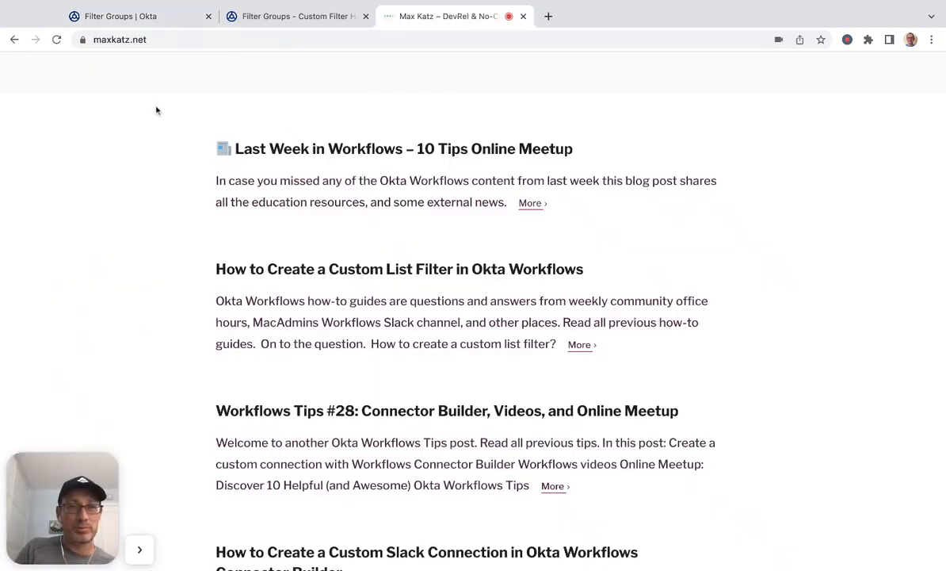
mouse_move(456, 269)
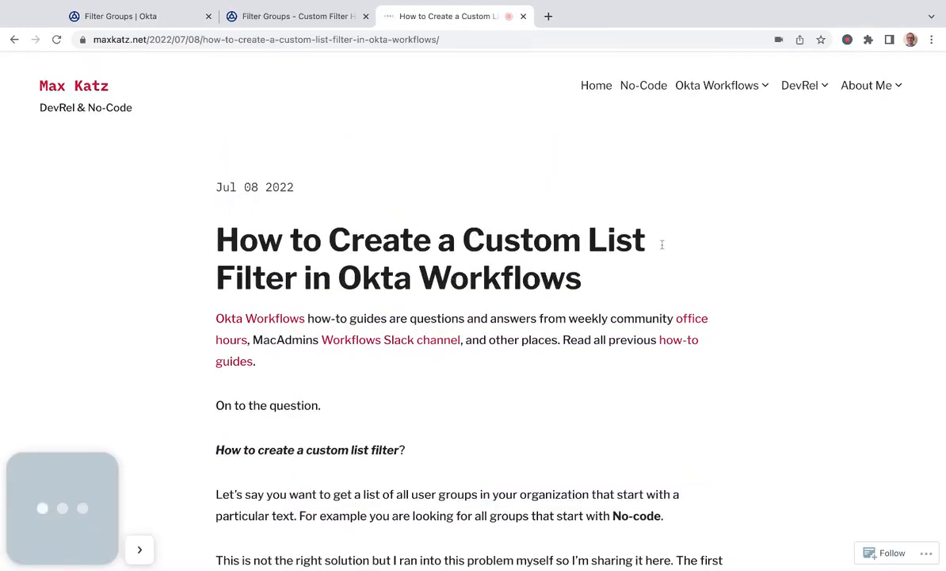
scroll(down, 3)
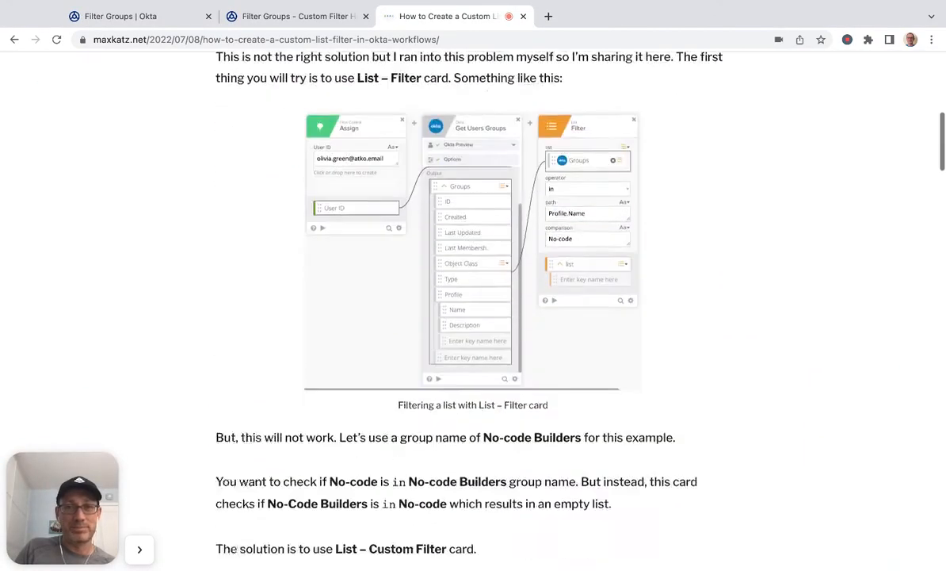
scroll(down, 3)
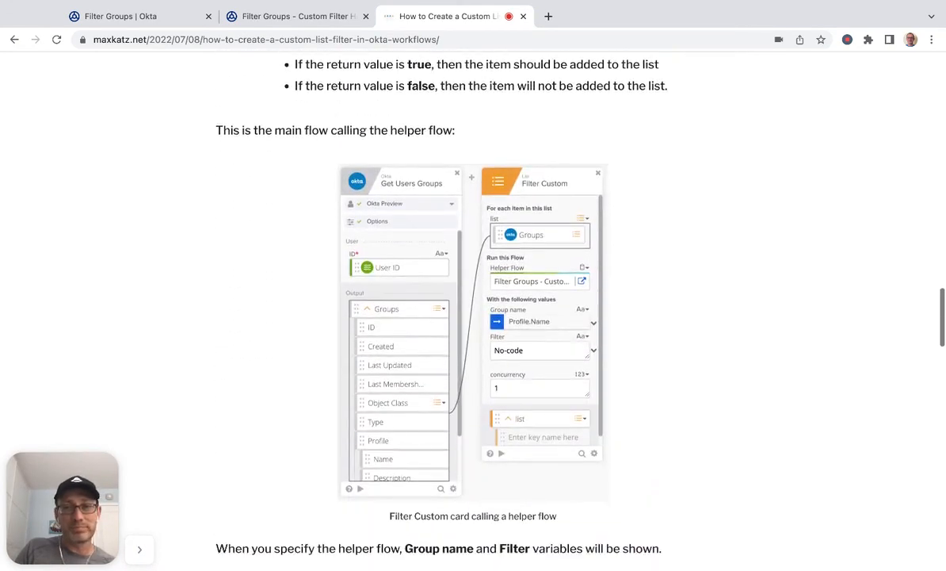
scroll(down, 3)
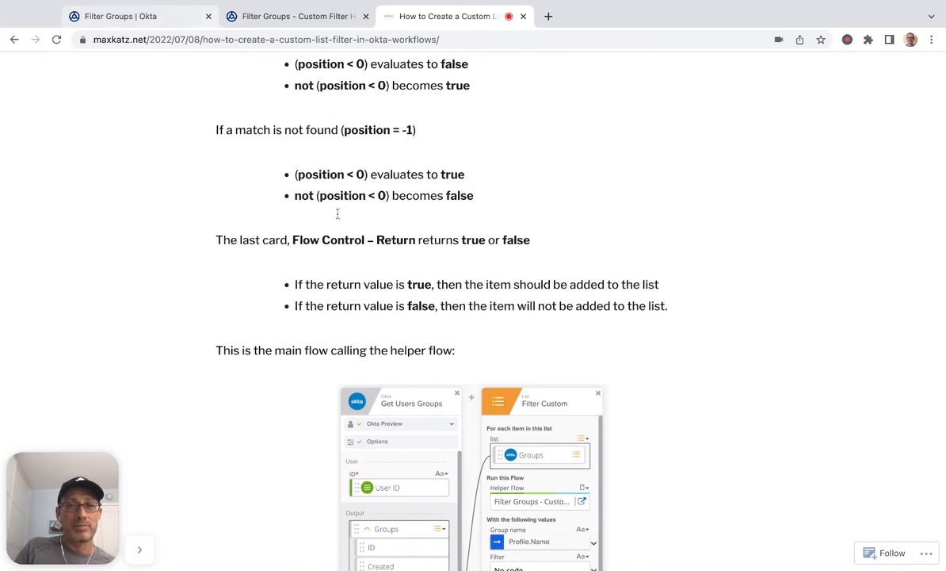
click(124, 16)
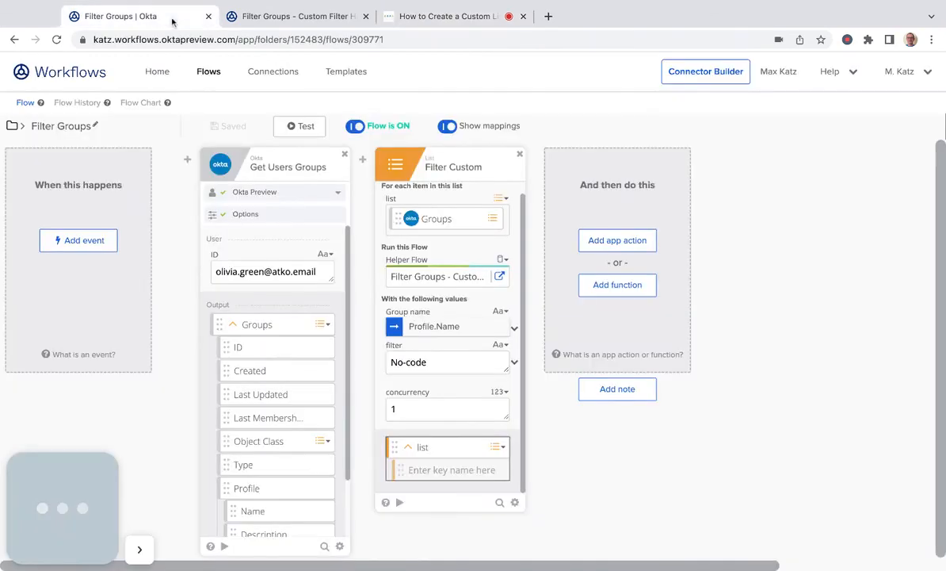